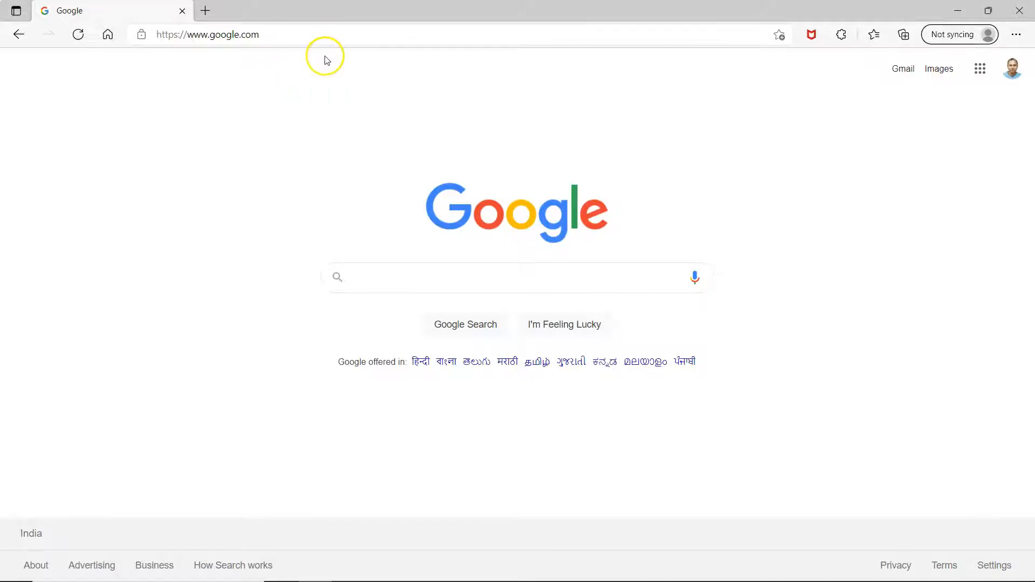
pyautogui.moveTo(250, 52)
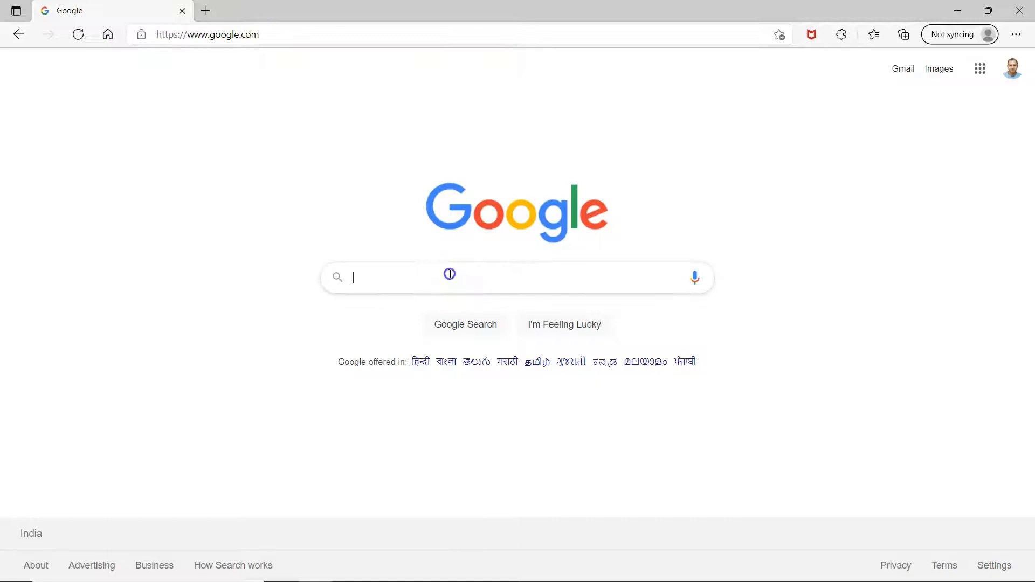
# - Search Google for 'download power bi'
pyautogui.write('power')
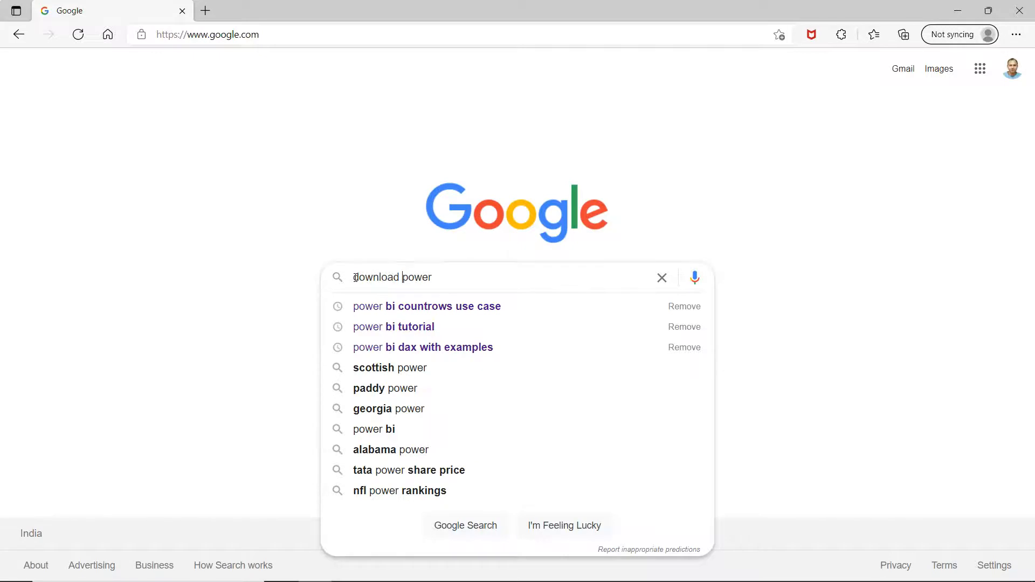
pyautogui.write('" "')
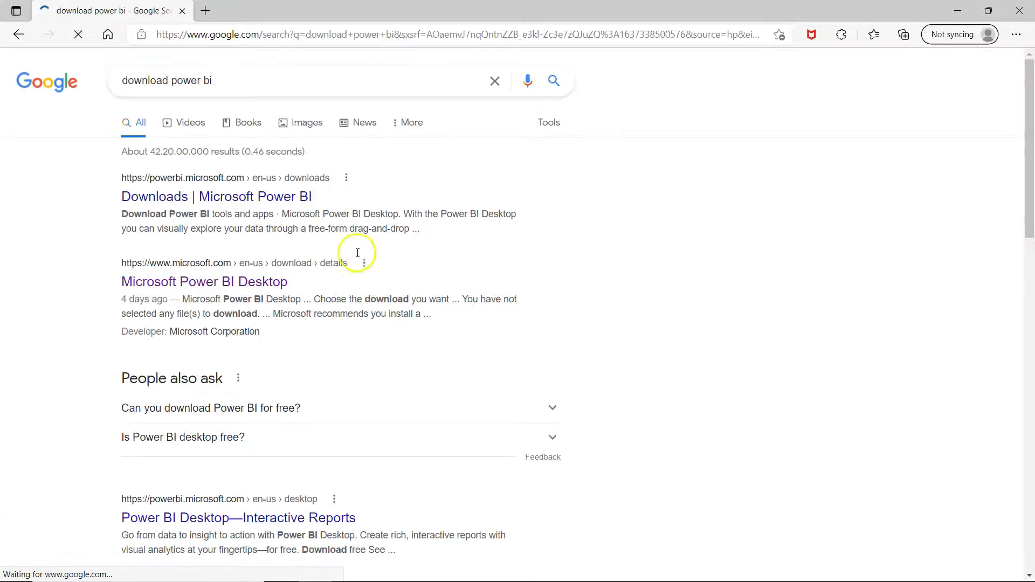
# - Open the 'Downloads | Microsoft Power BI' page and request the Power BI Desktop download
pyautogui.click(216, 196)
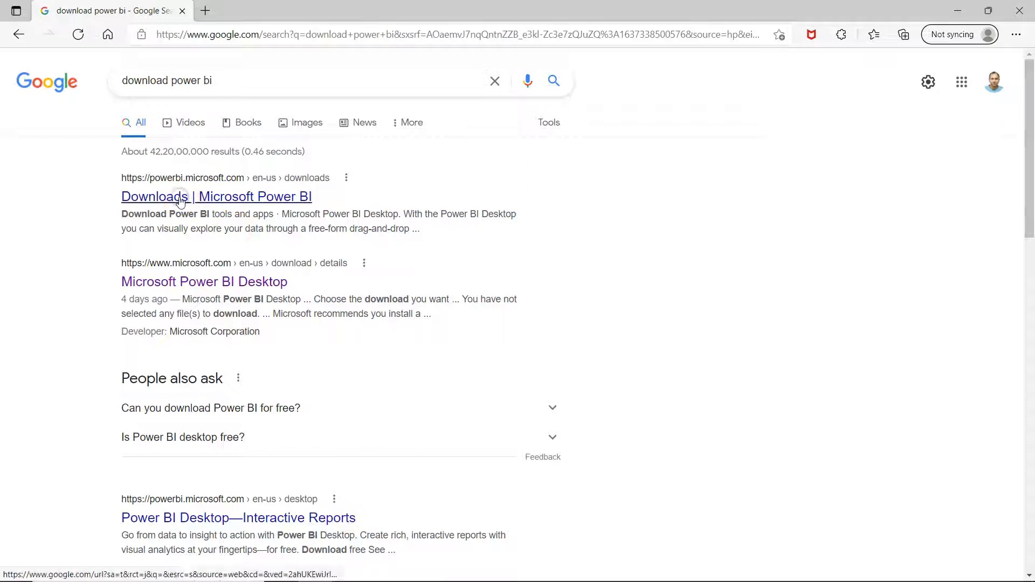
pyautogui.click(217, 197)
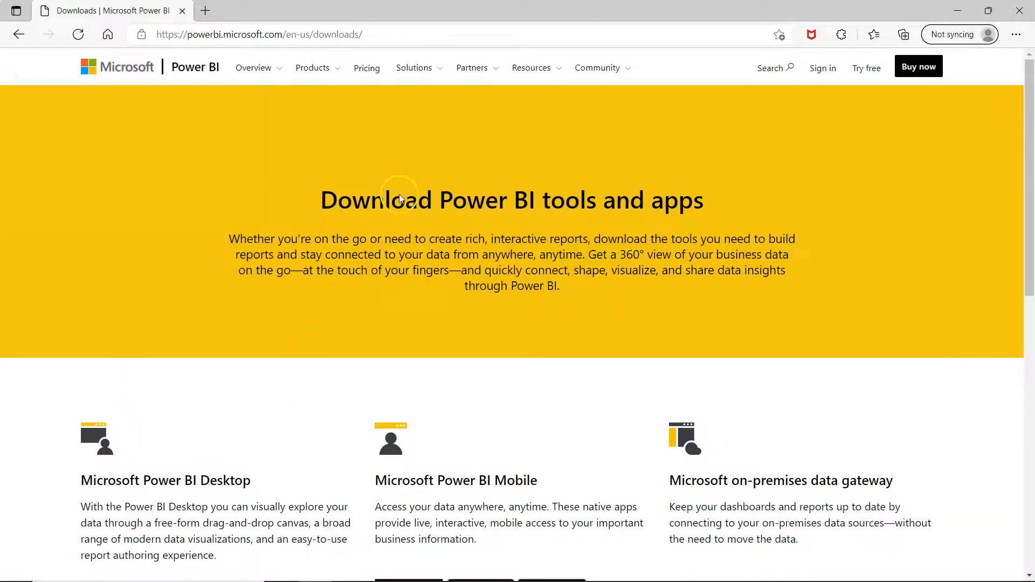
pyautogui.scroll(-3)
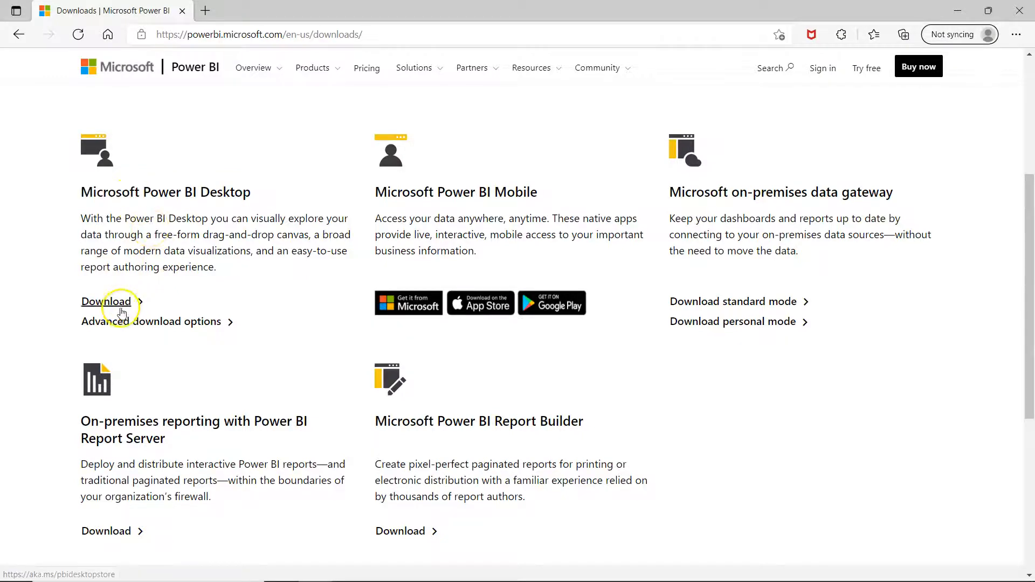
pyautogui.click(106, 300)
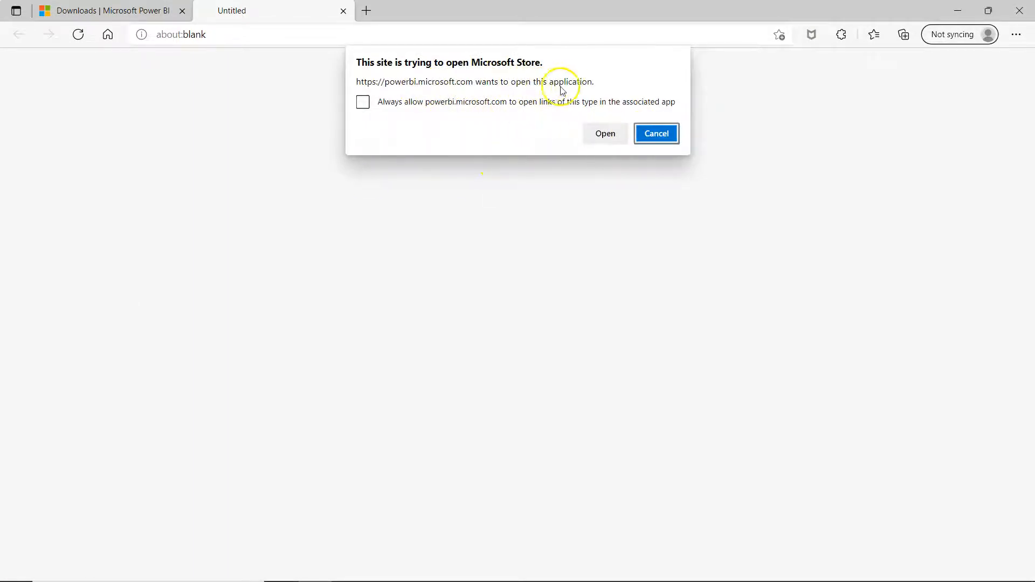
pyautogui.moveTo(453, 106)
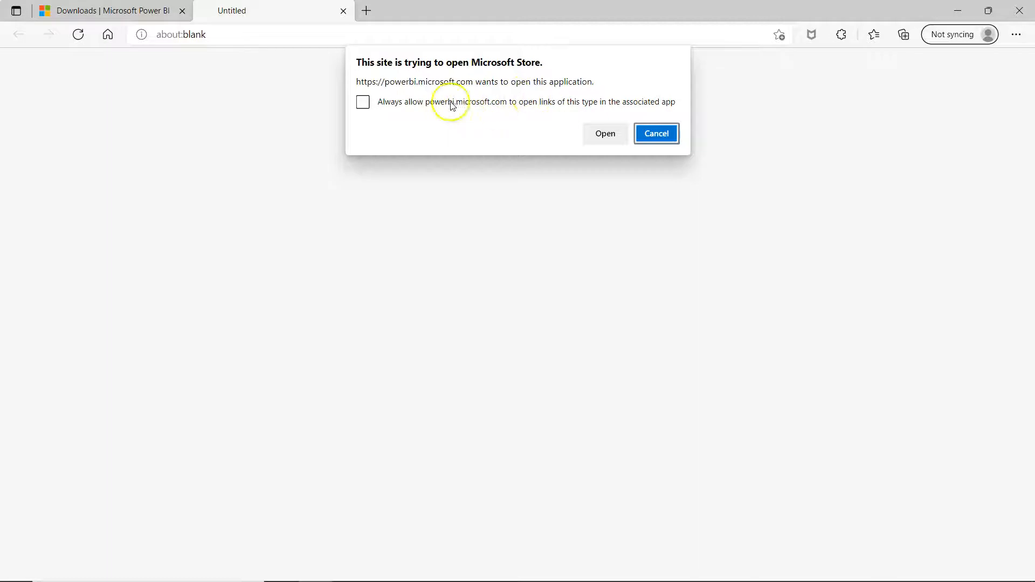
# - Always allow the Power BI site to open Microsoft Store, and open it
pyautogui.click(363, 102)
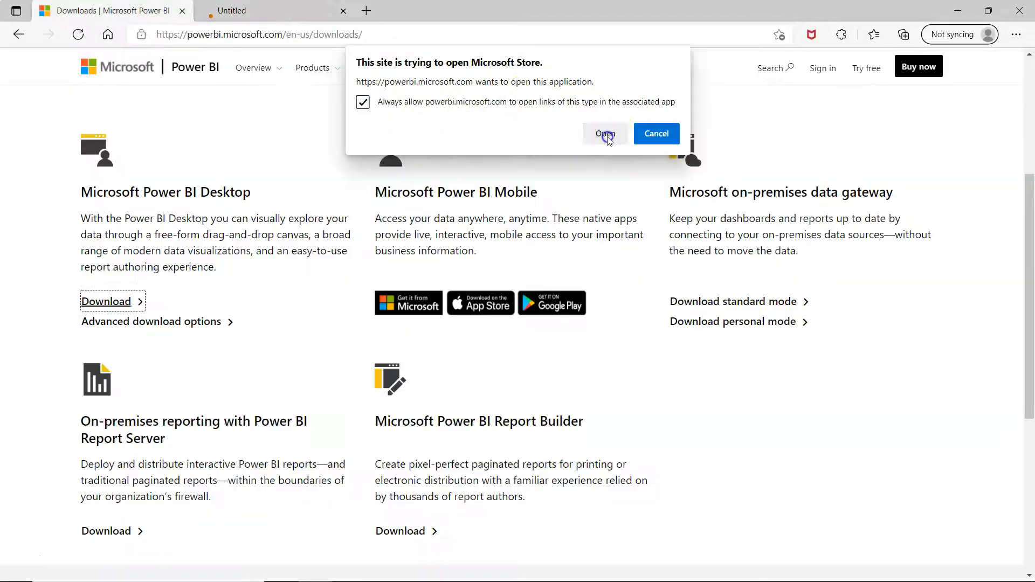
pyautogui.click(605, 133)
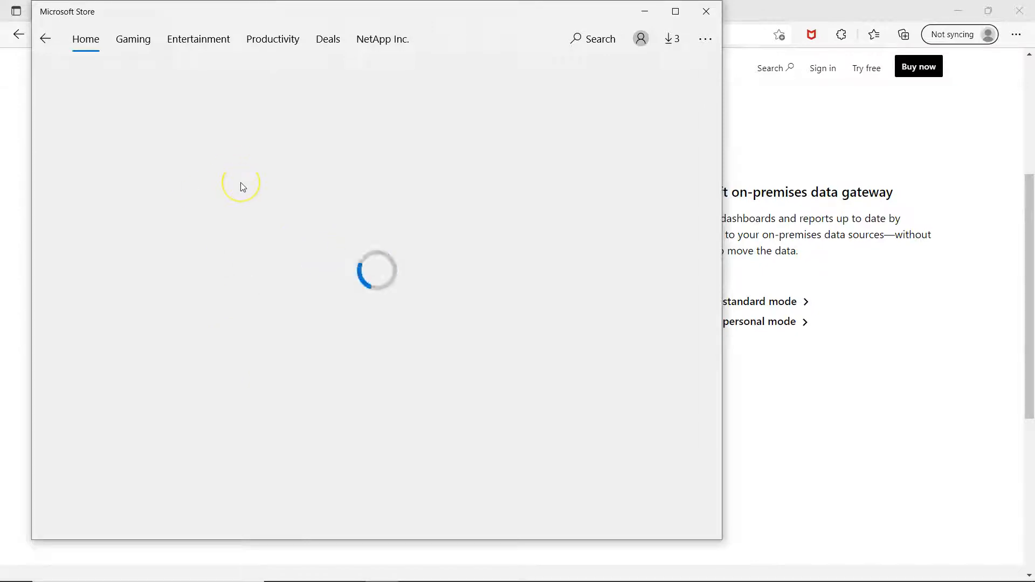
pyautogui.moveTo(323, 282)
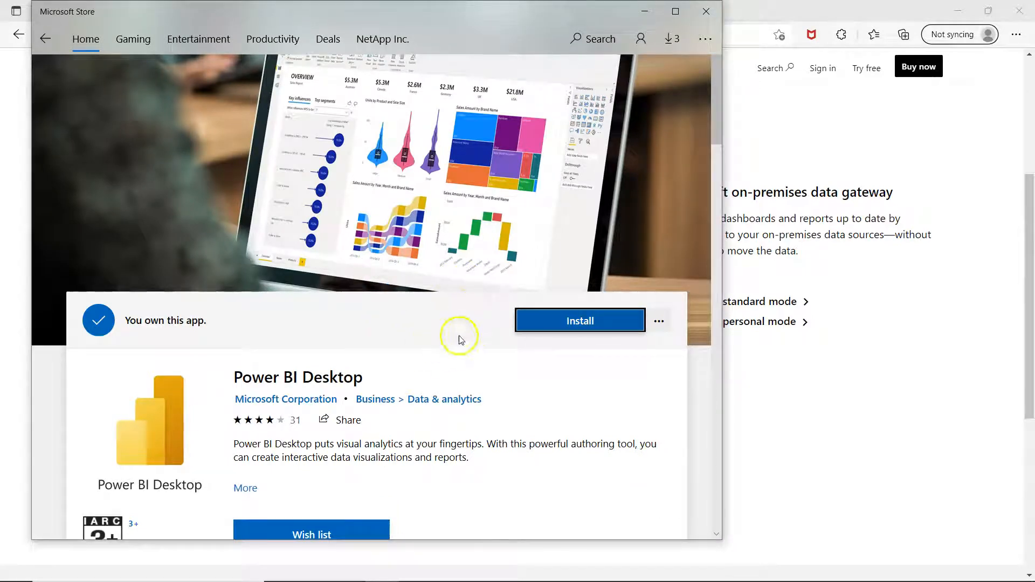
pyautogui.moveTo(806, 367)
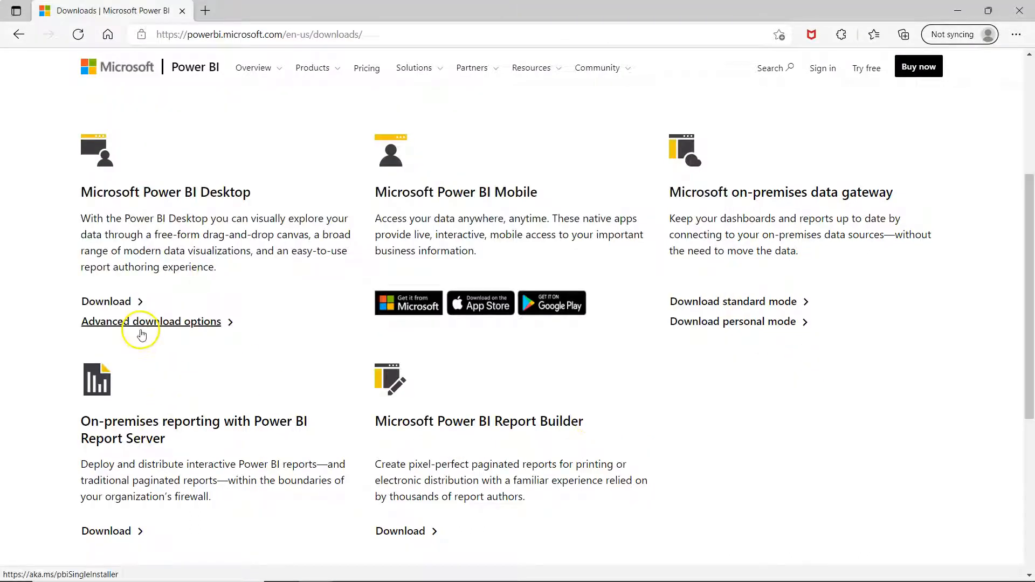
# - Install Power BI Desktop from its Microsoft Store page
pyautogui.scroll(-3)
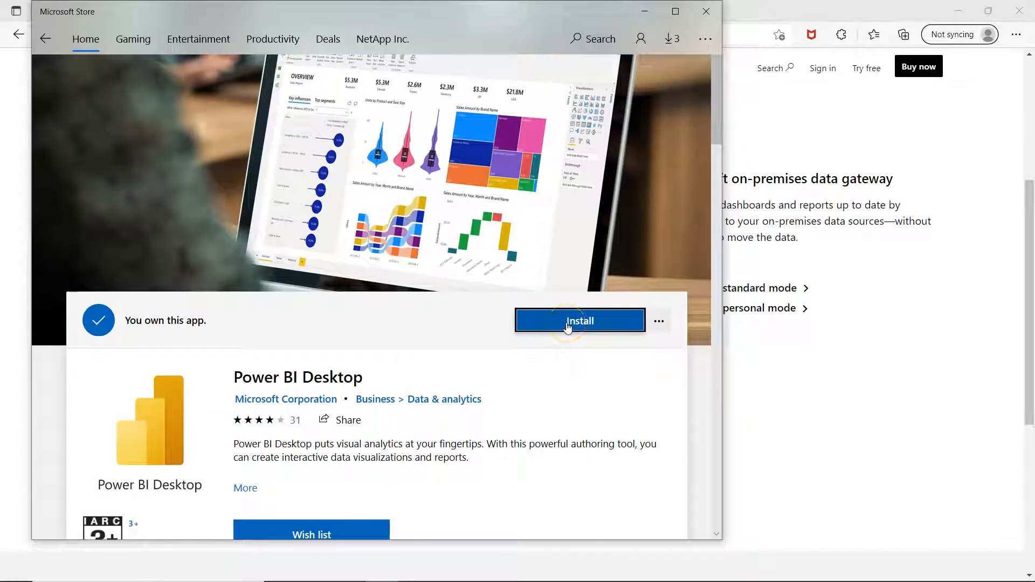
pyautogui.click(579, 320)
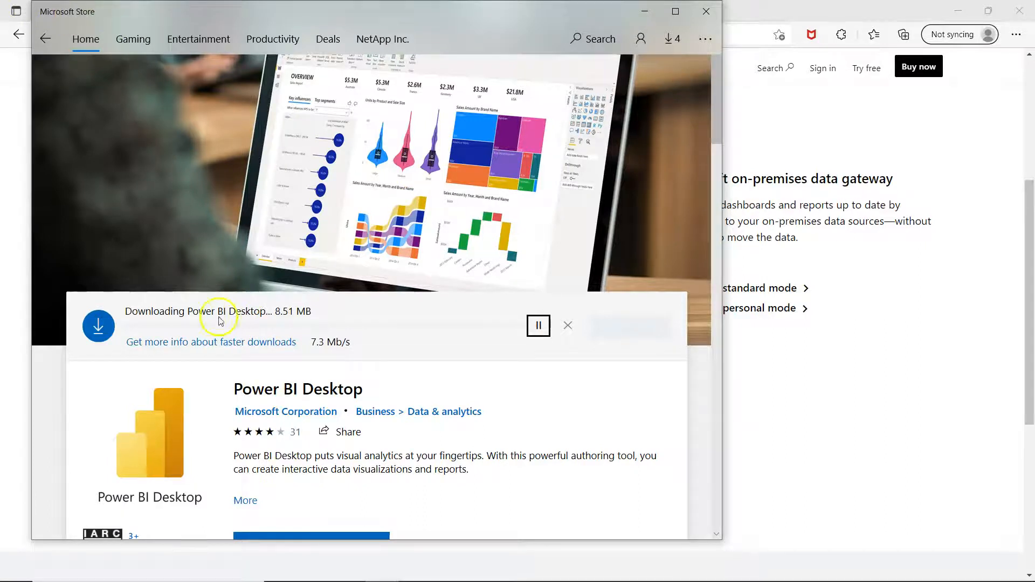
pyautogui.moveTo(382, 334)
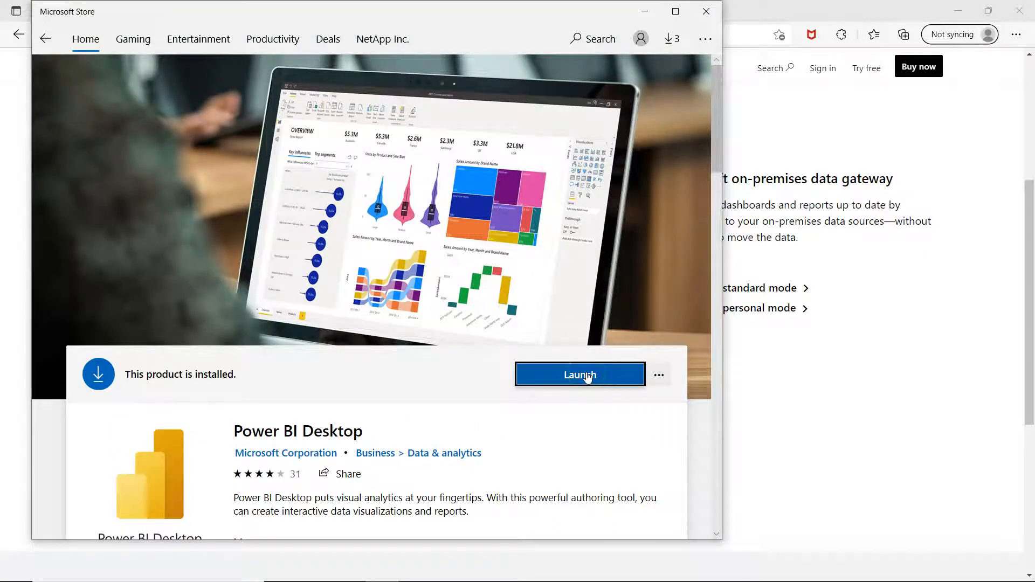
# - Launch the newly installed Power BI Desktop from the Store page
pyautogui.click(579, 374)
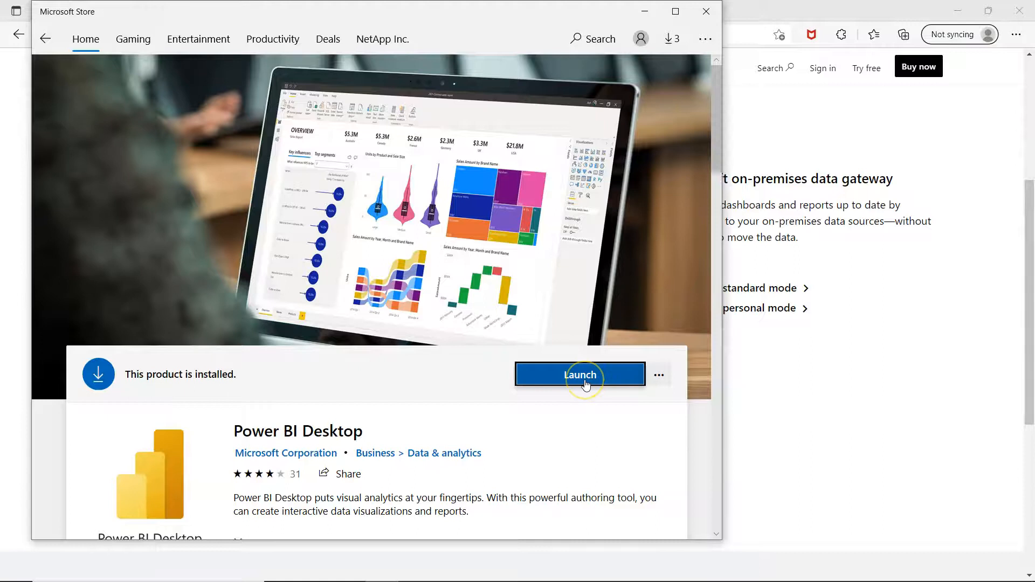
pyautogui.scroll(-3)
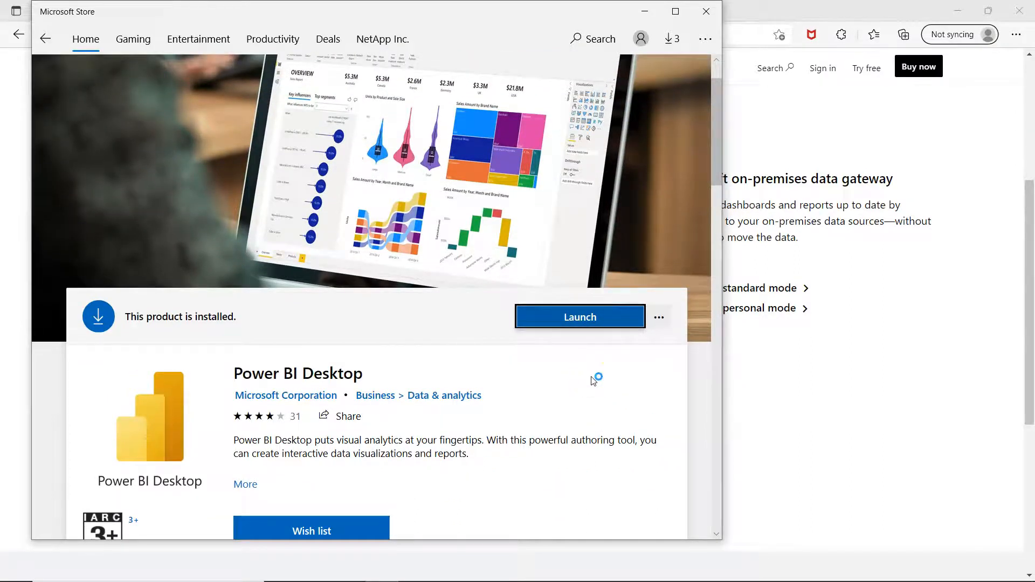
pyautogui.click(579, 317)
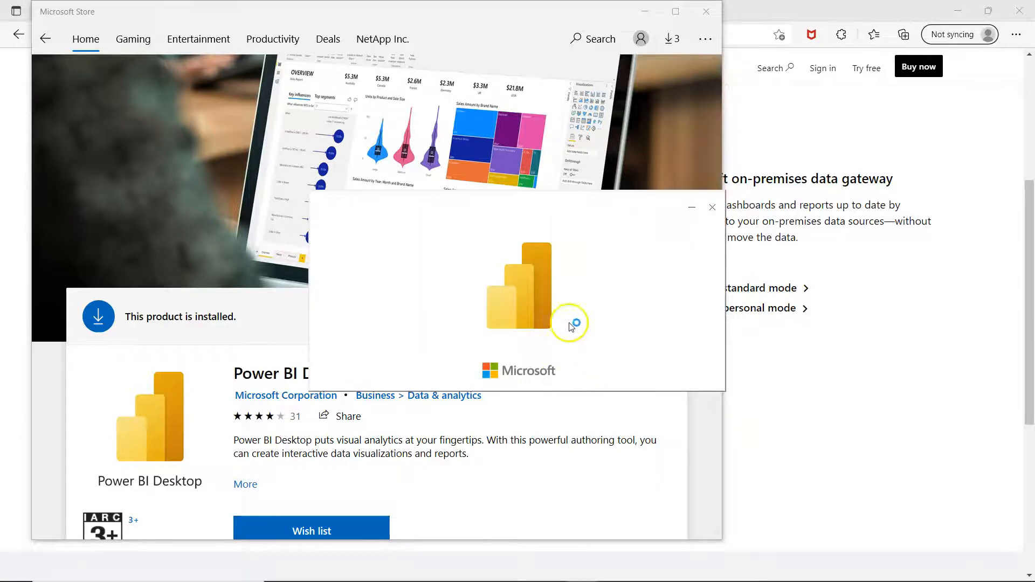
pyautogui.moveTo(547, 283)
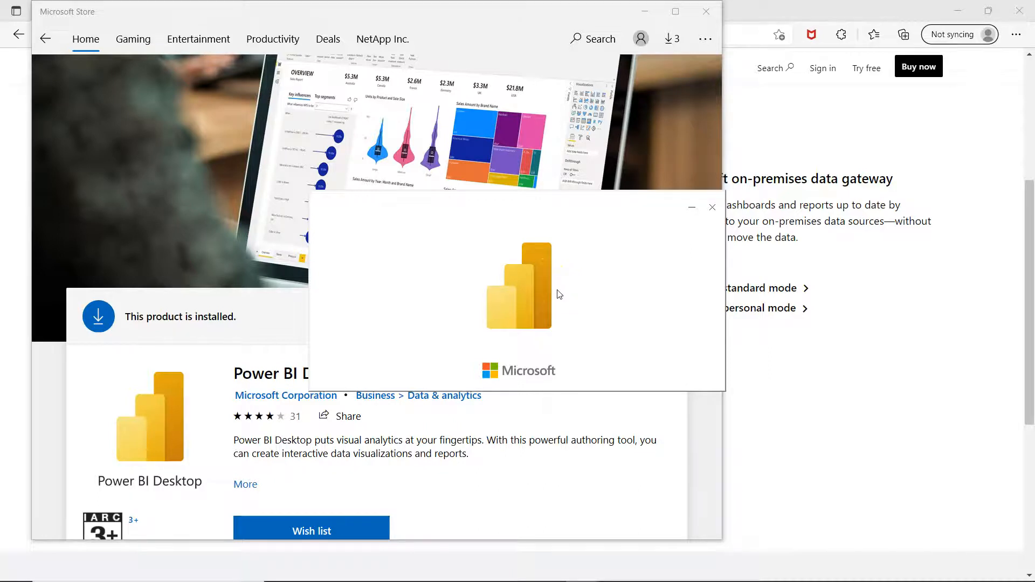
pyautogui.moveTo(553, 311)
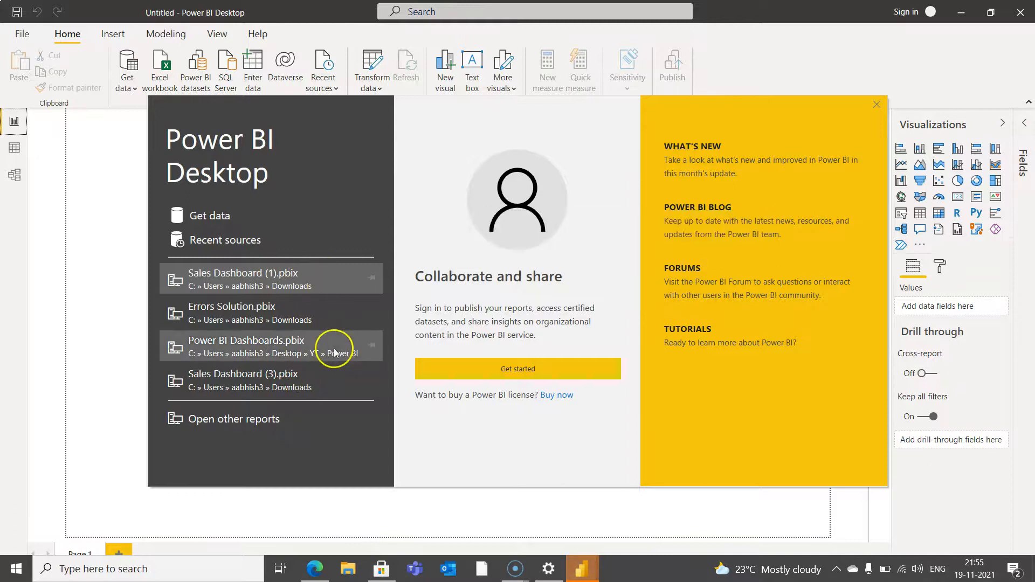
pyautogui.moveTo(339, 343)
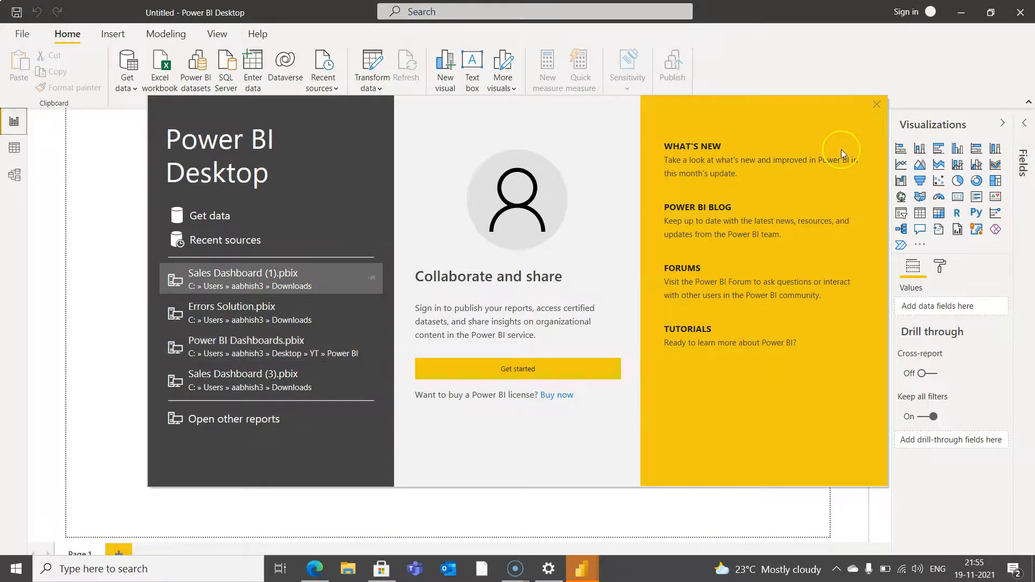
pyautogui.moveTo(877, 103)
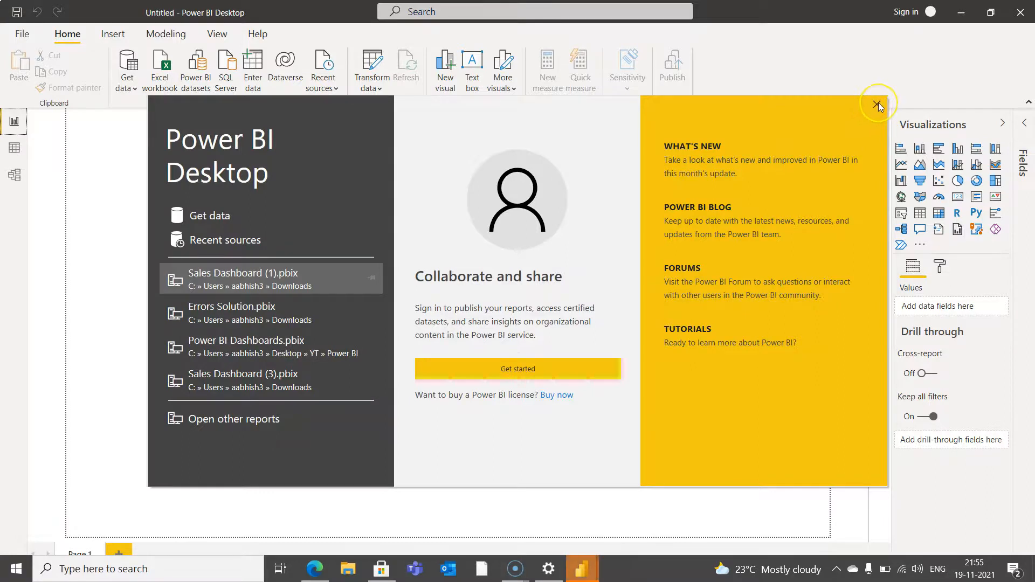
pyautogui.moveTo(552, 371)
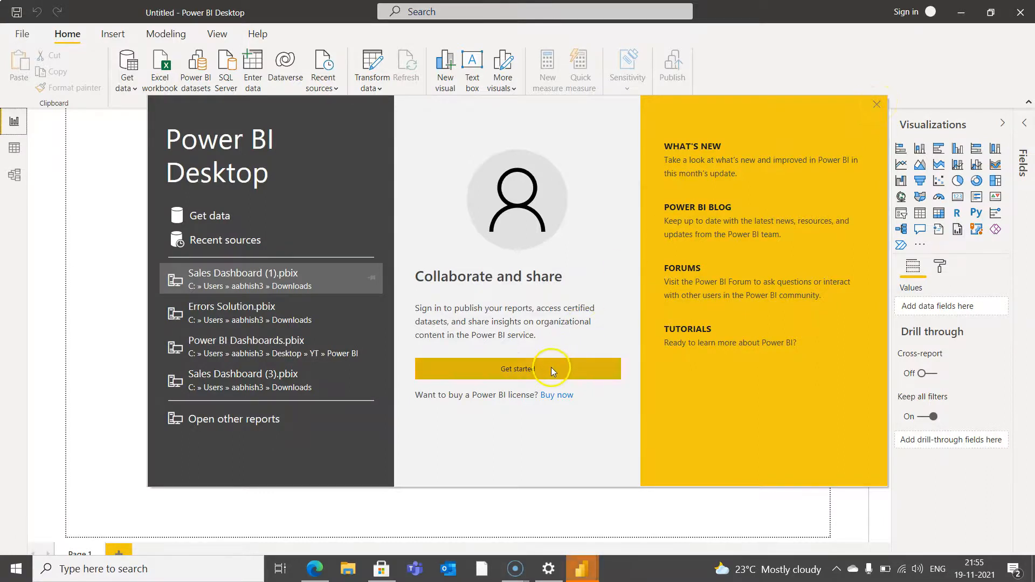
pyautogui.moveTo(691, 248)
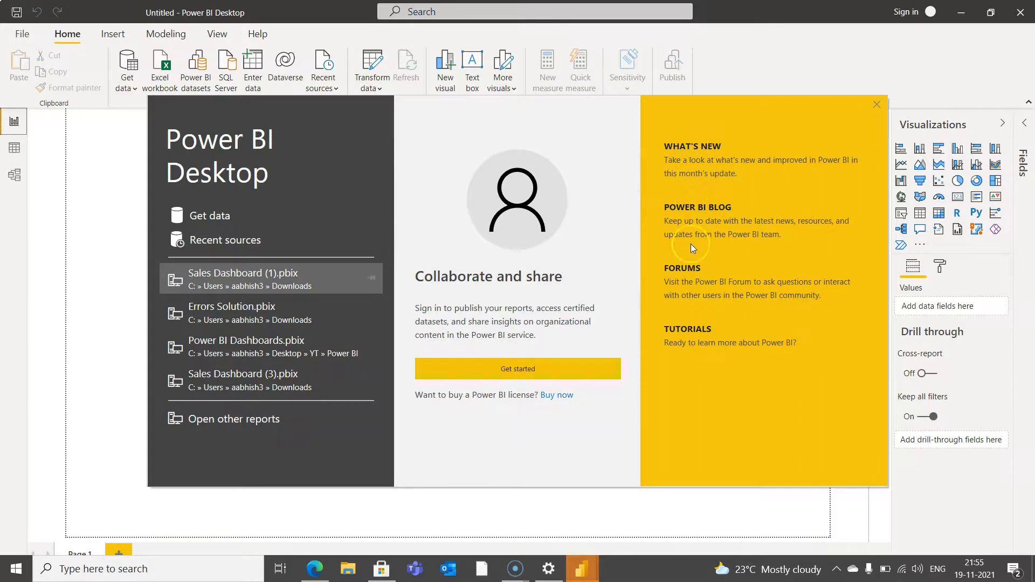
pyautogui.moveTo(695, 218)
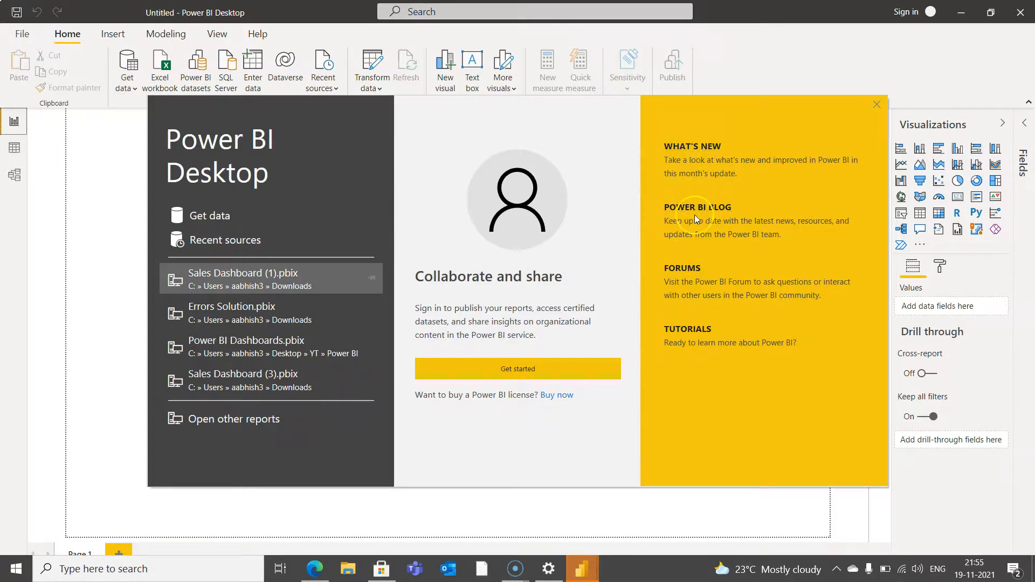
pyautogui.moveTo(690, 335)
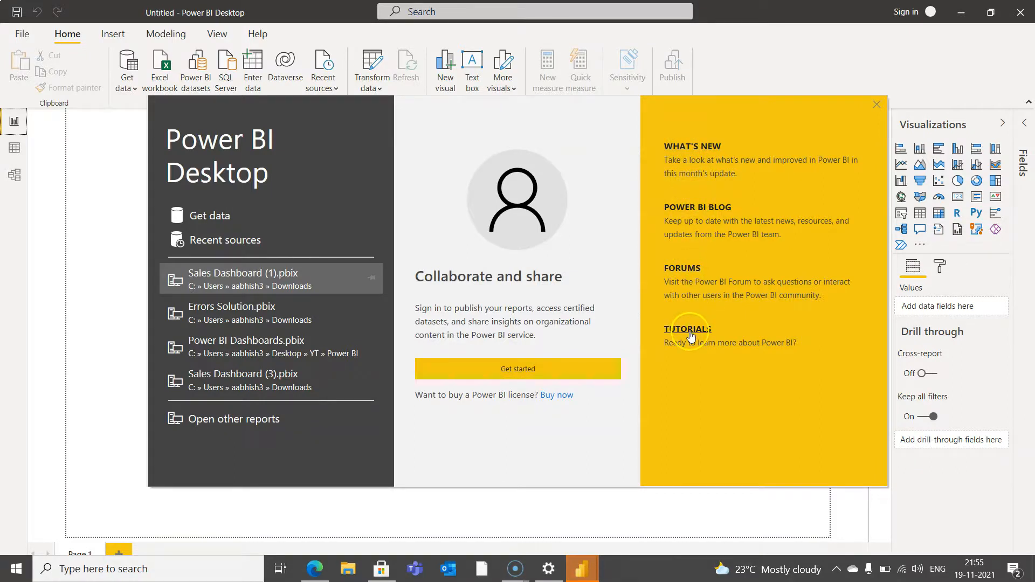
pyautogui.moveTo(698, 185)
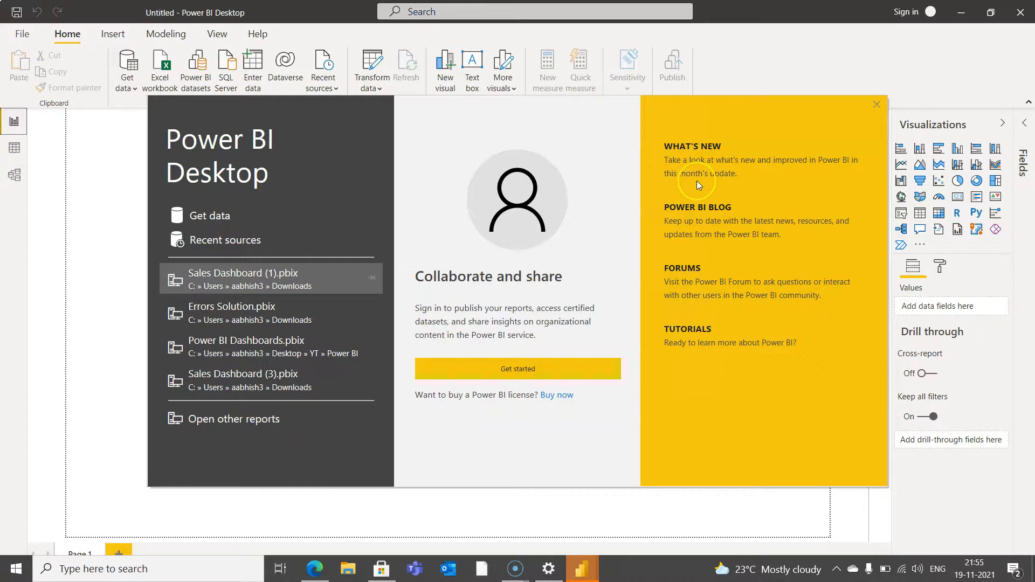
pyautogui.moveTo(878, 106)
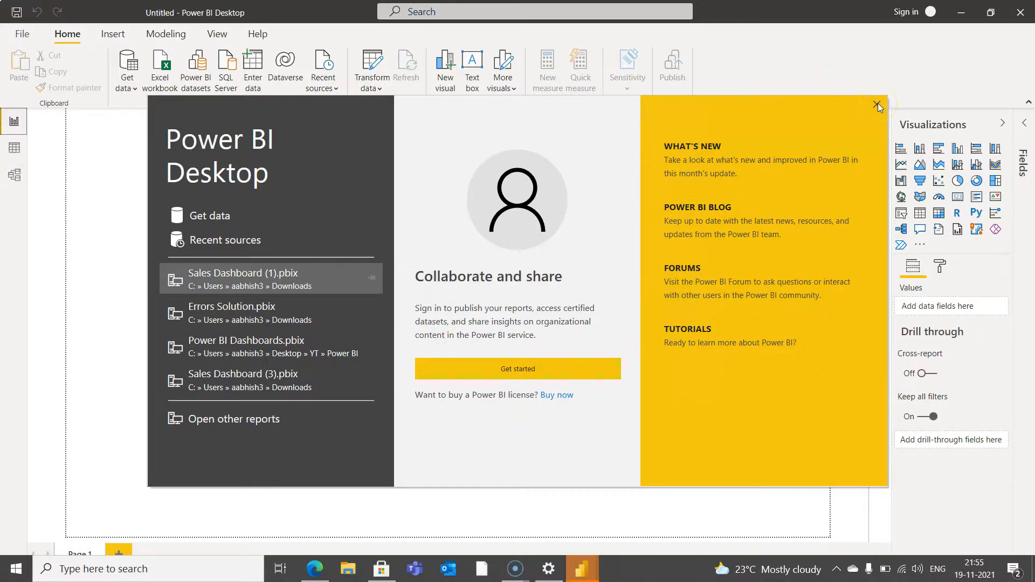
# - Close the Power BI Desktop welcome dialog
pyautogui.click(877, 105)
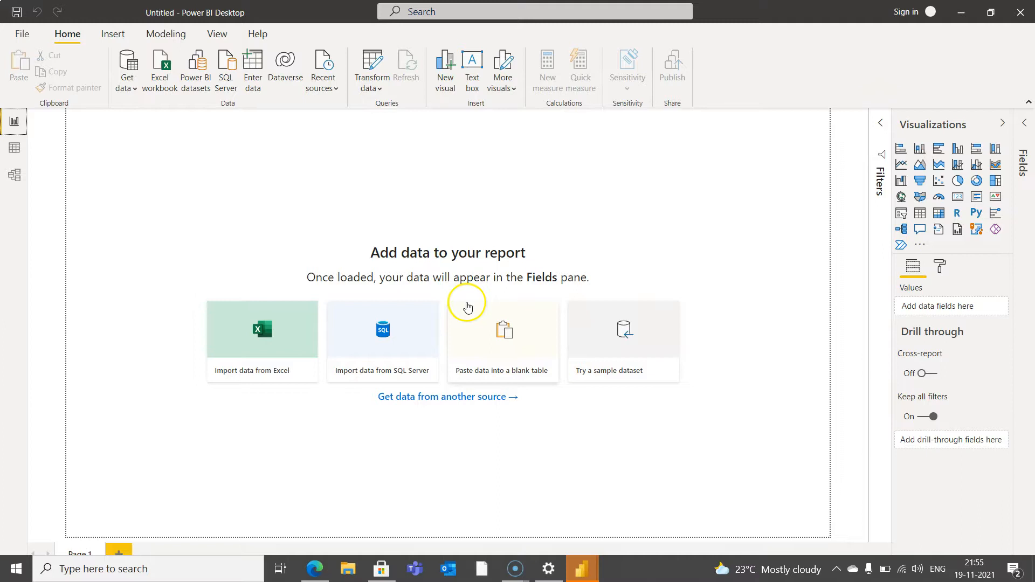